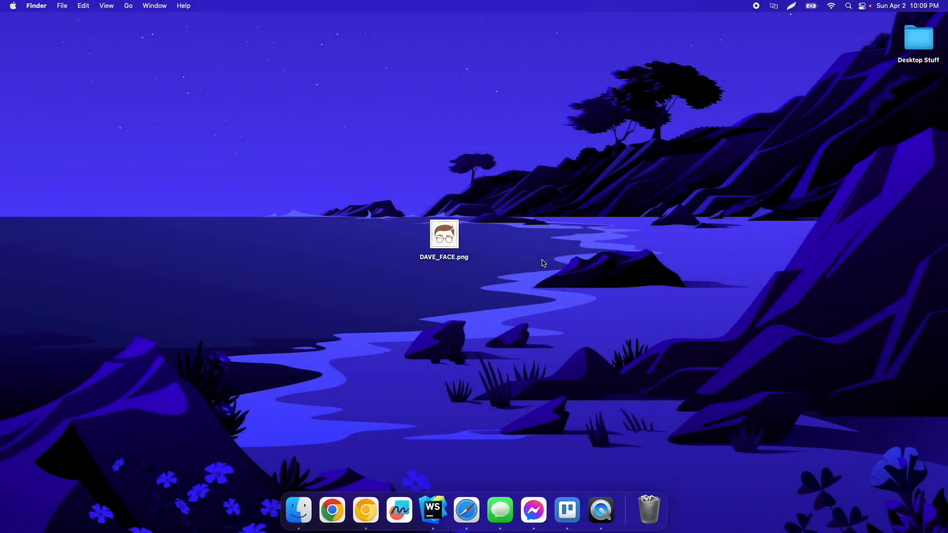
mouse_move(542, 254)
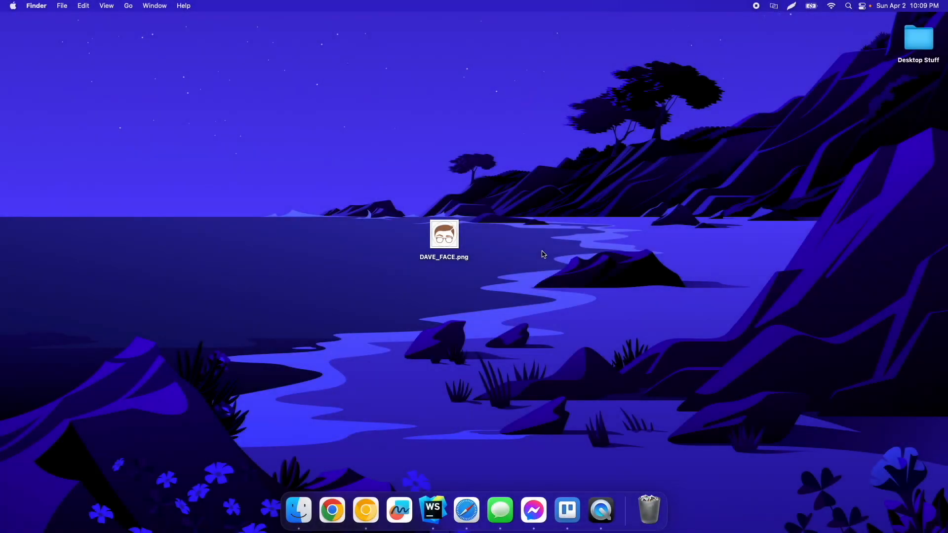
Open DAVE_FACE.png from the desktop in Preview via Open With
right_click(444, 235)
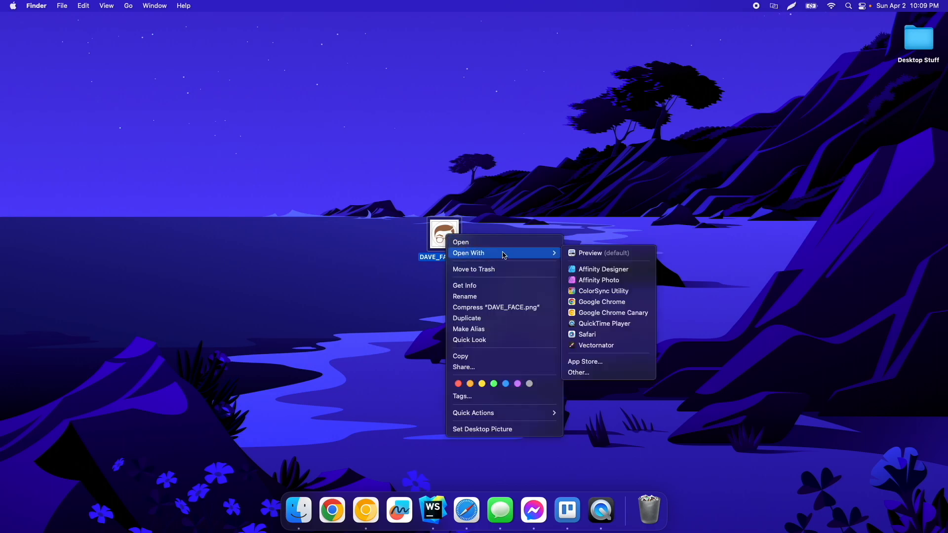
left_click(603, 252)
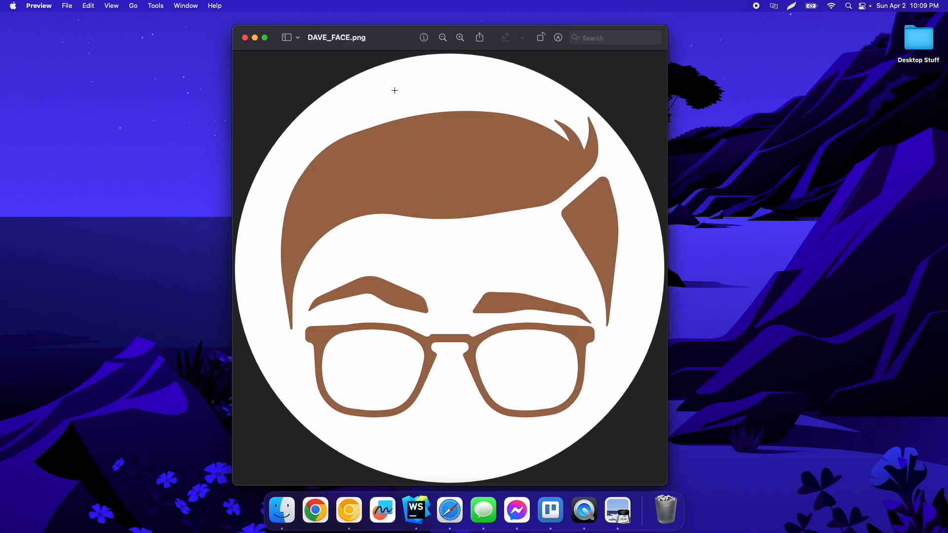
mouse_move(437, 261)
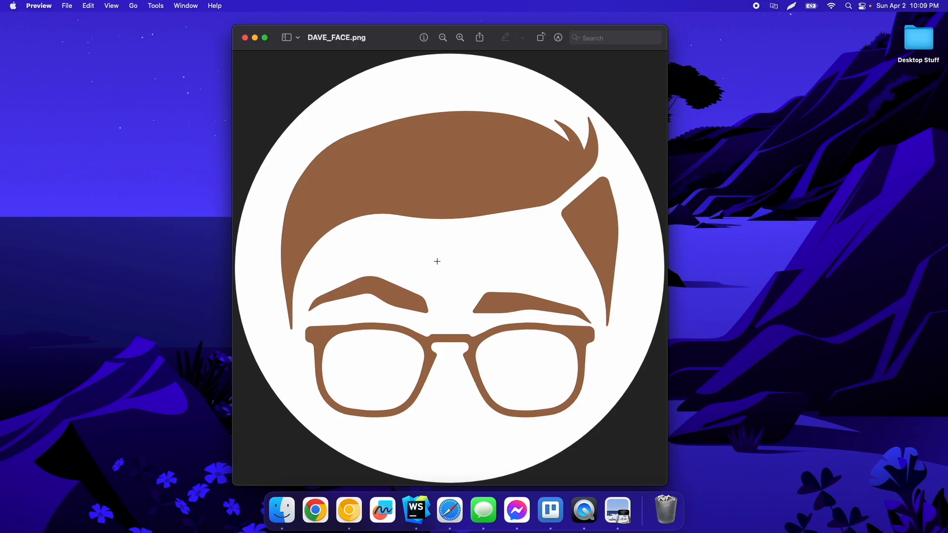
mouse_move(390, 99)
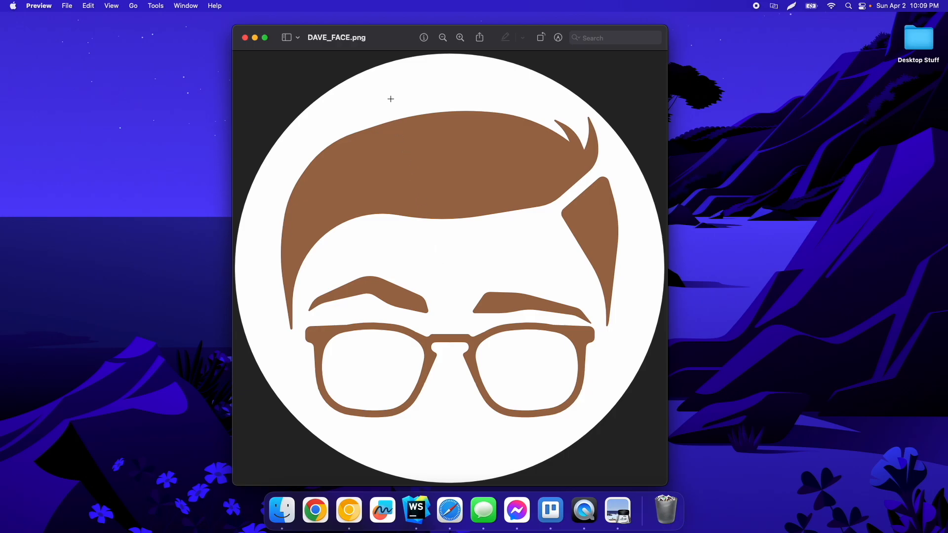
mouse_move(555, 74)
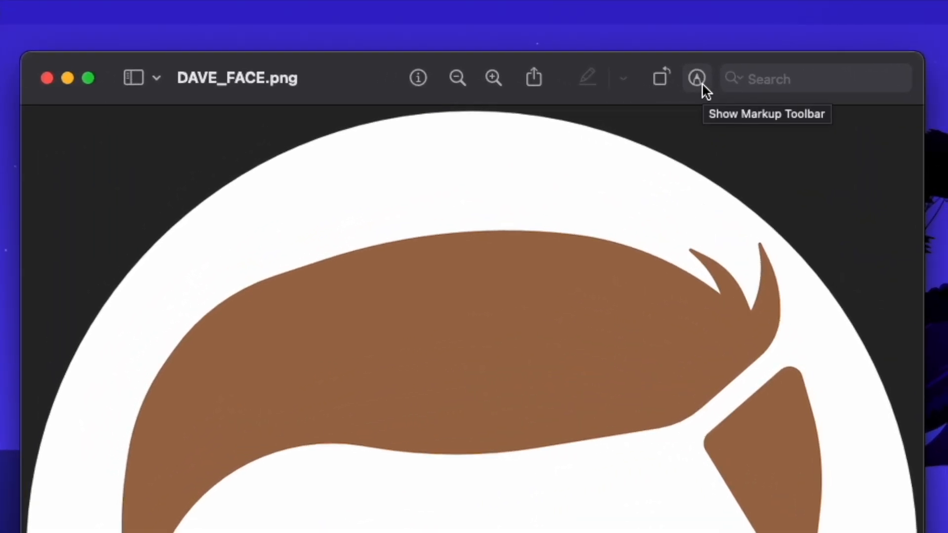
Show Preview's markup toolbar to reveal the image editing tools
left_click(695, 78)
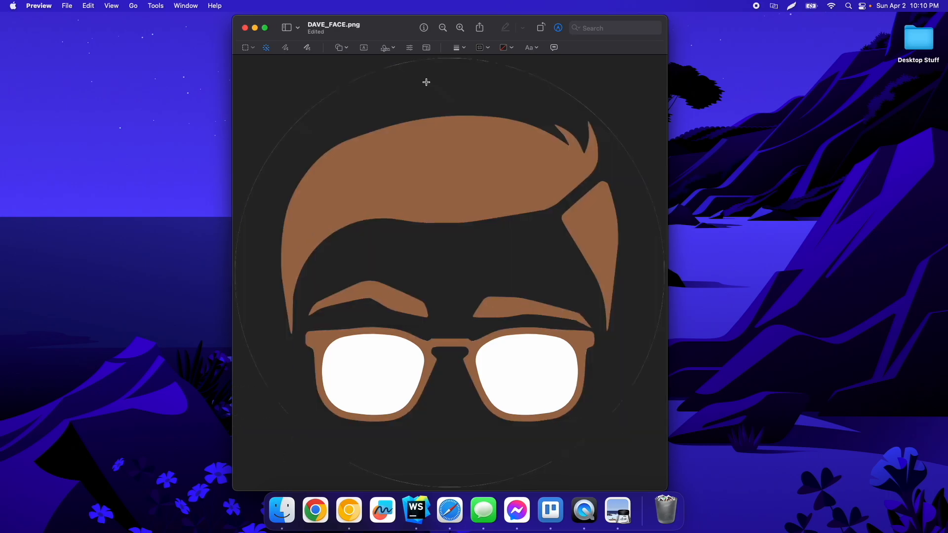
mouse_move(340, 84)
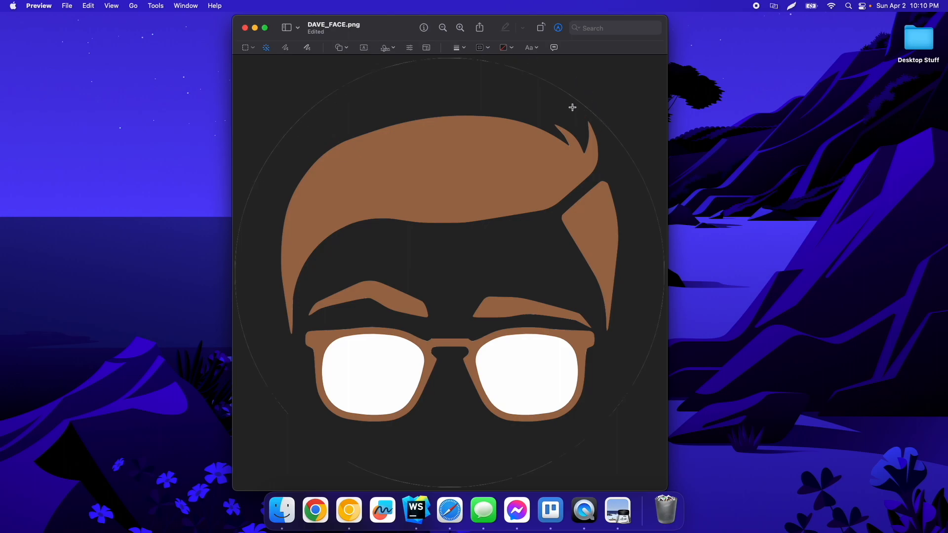
mouse_move(344, 357)
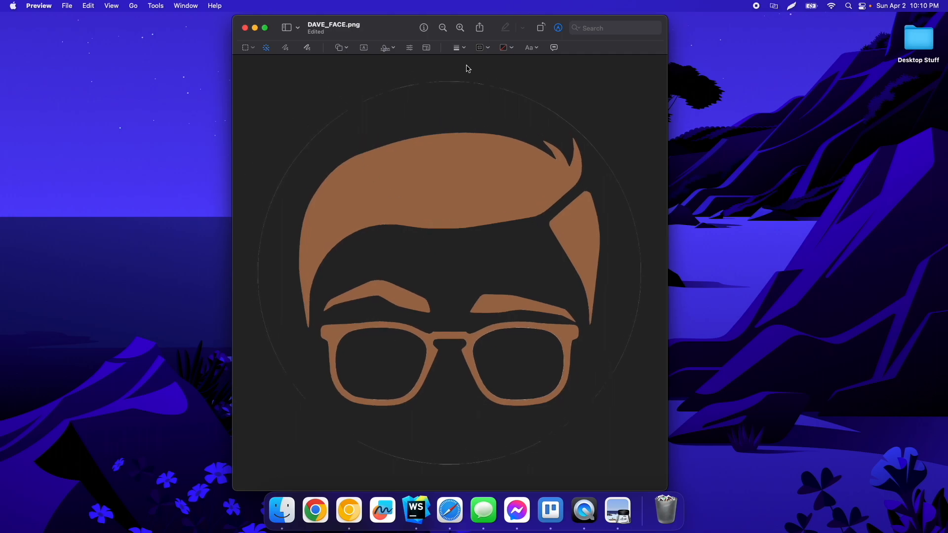
mouse_move(608, 303)
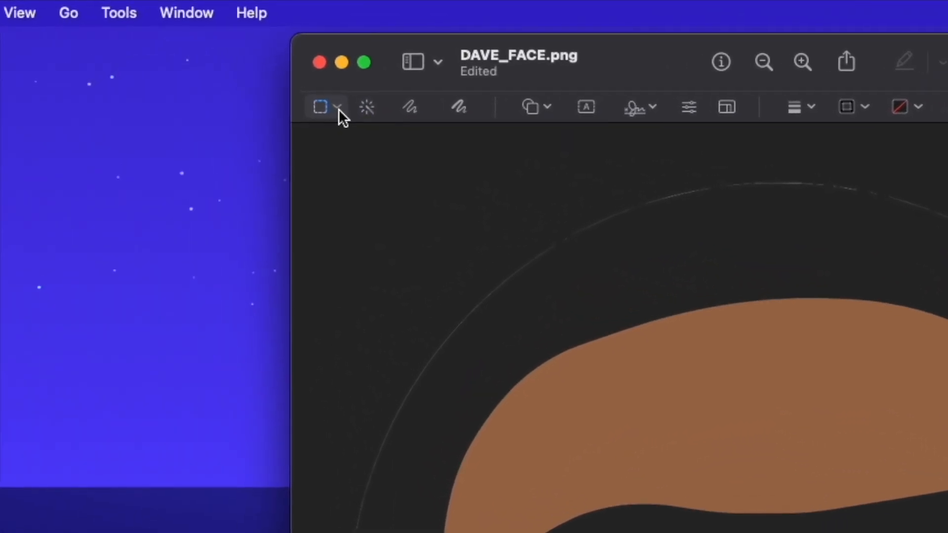
Lasso-select the leftover circle outline pieces around the face for erasing
left_click(337, 107)
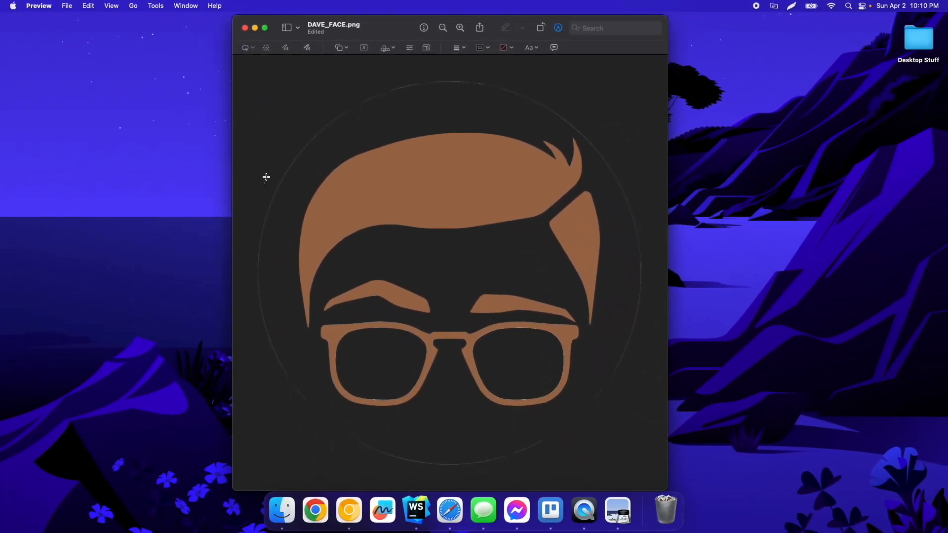
left_click_drag(266, 177, 513, 83)
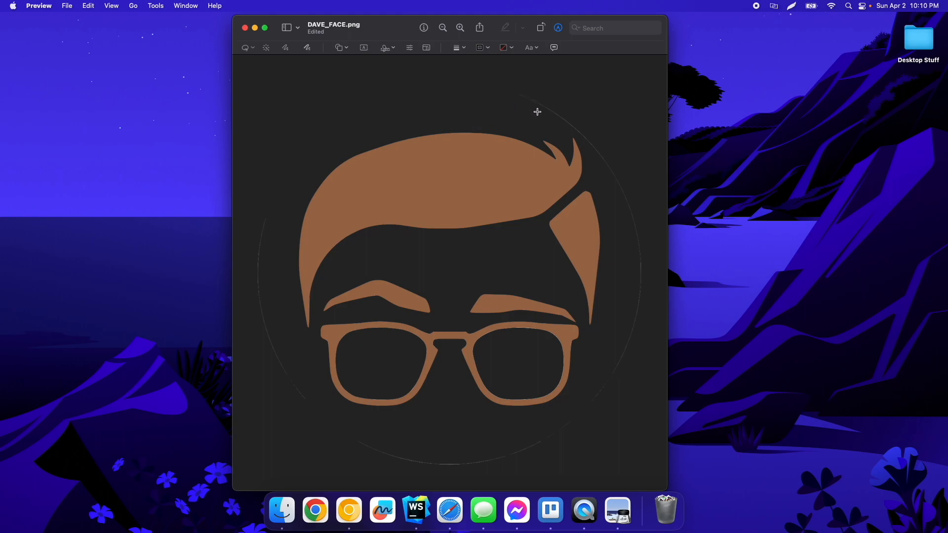
left_click_drag(536, 111, 636, 185)
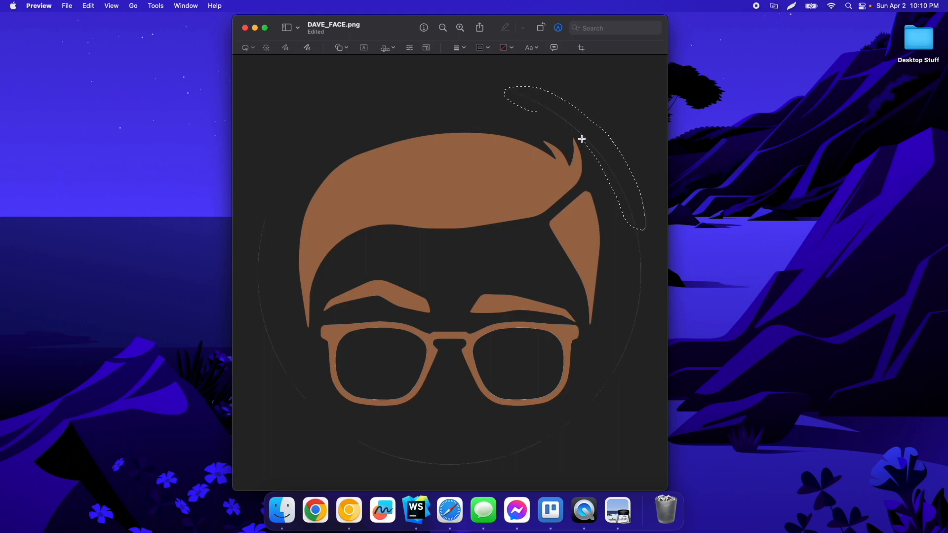
mouse_move(536, 112)
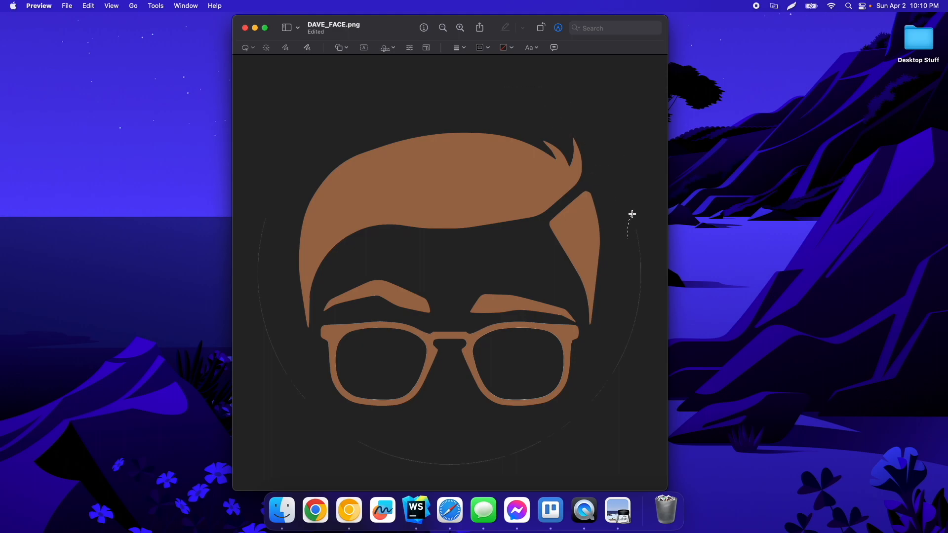
left_click_drag(628, 215, 259, 301)
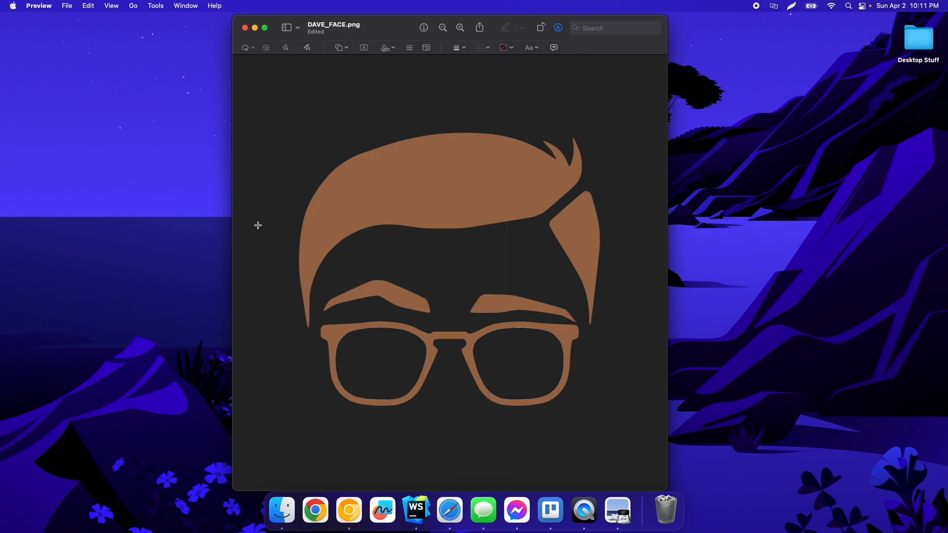
mouse_move(373, 368)
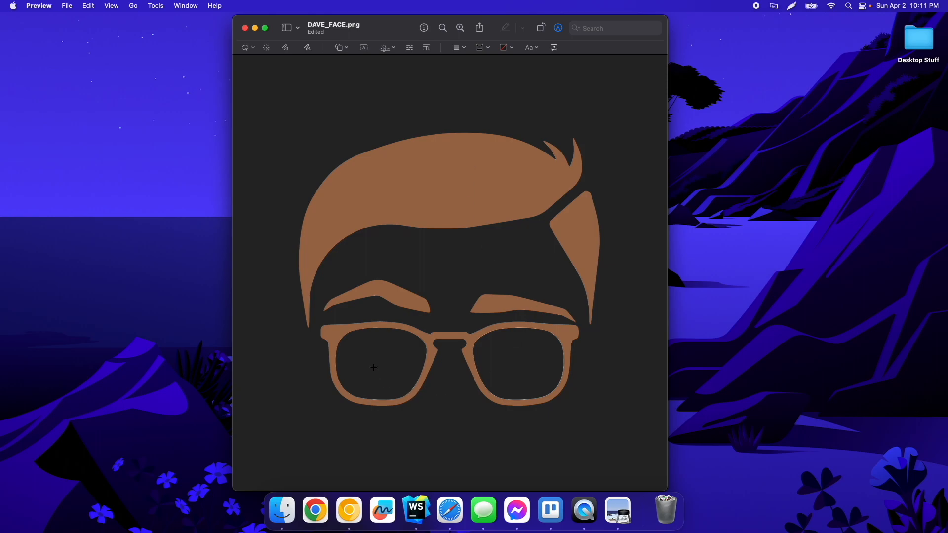
mouse_move(543, 339)
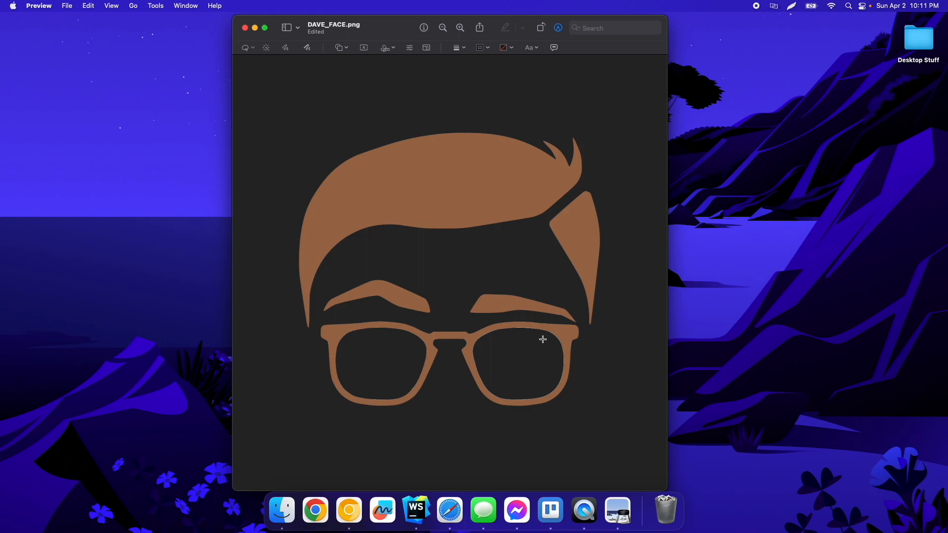
mouse_move(463, 310)
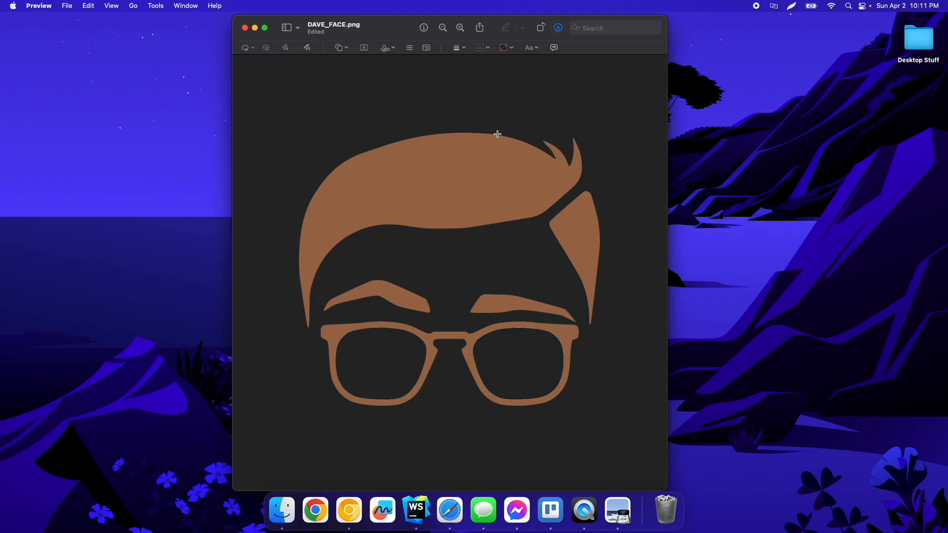
mouse_move(513, 130)
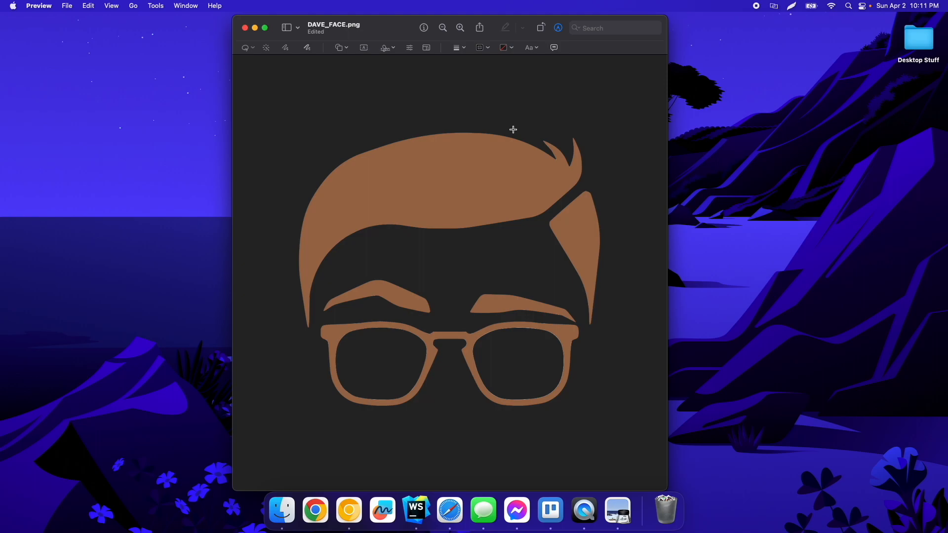
Close the edited DAVE_FACE.png Preview window
left_click(67, 5)
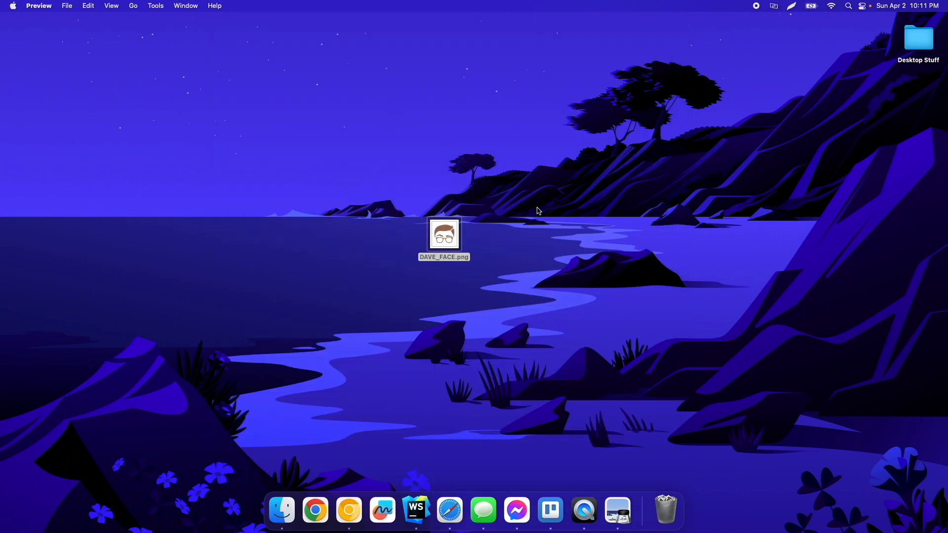
Open DAVE_FACE.png from the desktop in Safari via Open With
right_click(444, 234)
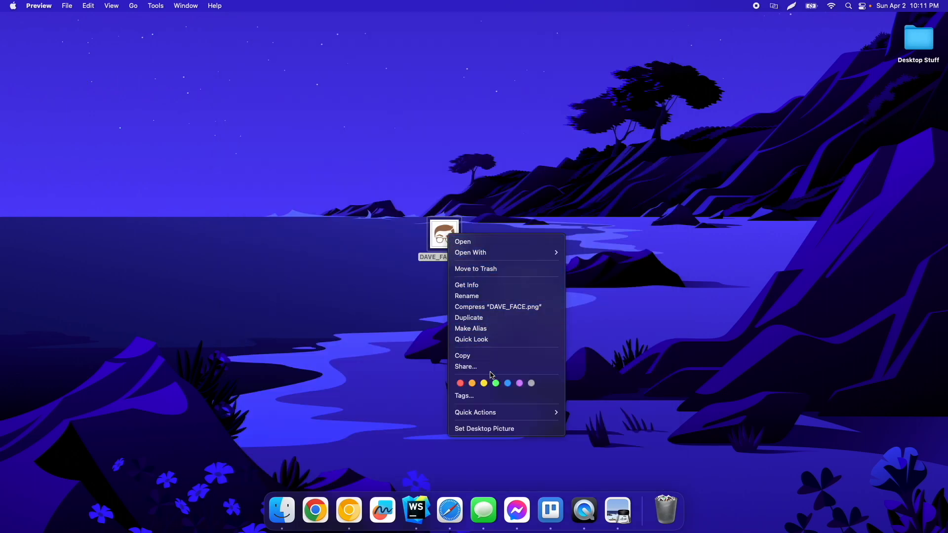
mouse_move(470, 252)
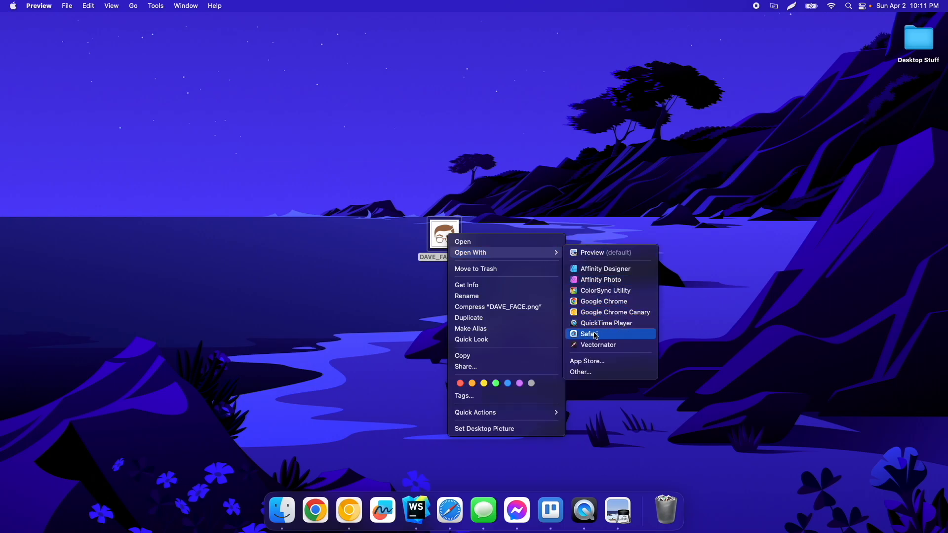
left_click(588, 334)
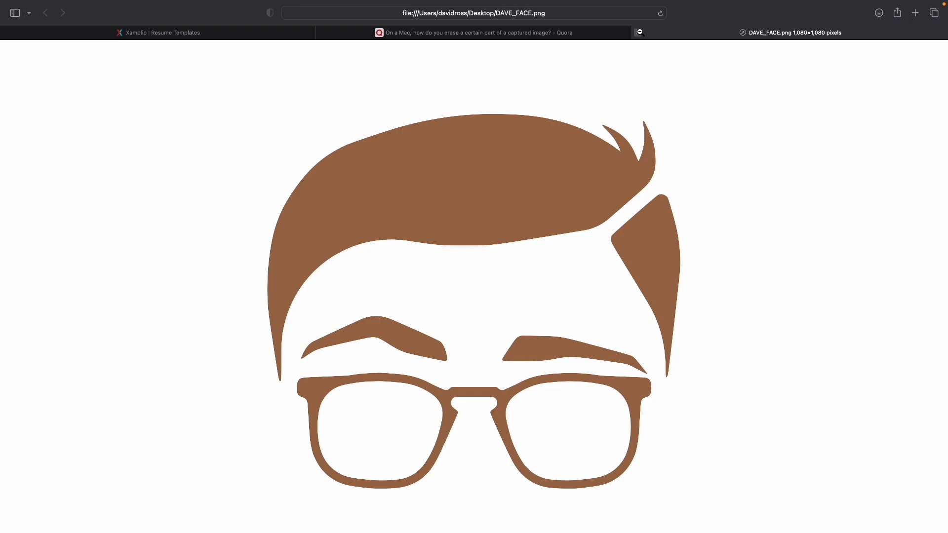
mouse_move(639, 32)
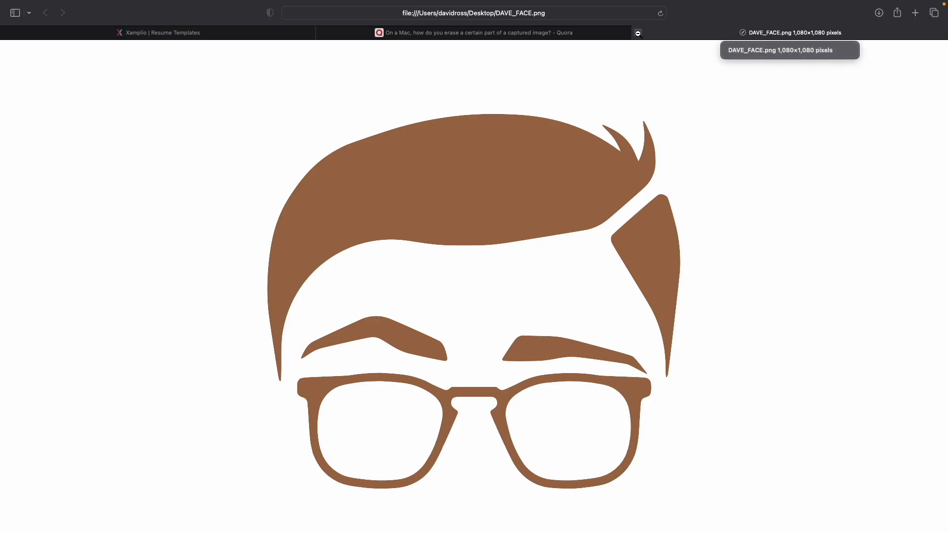